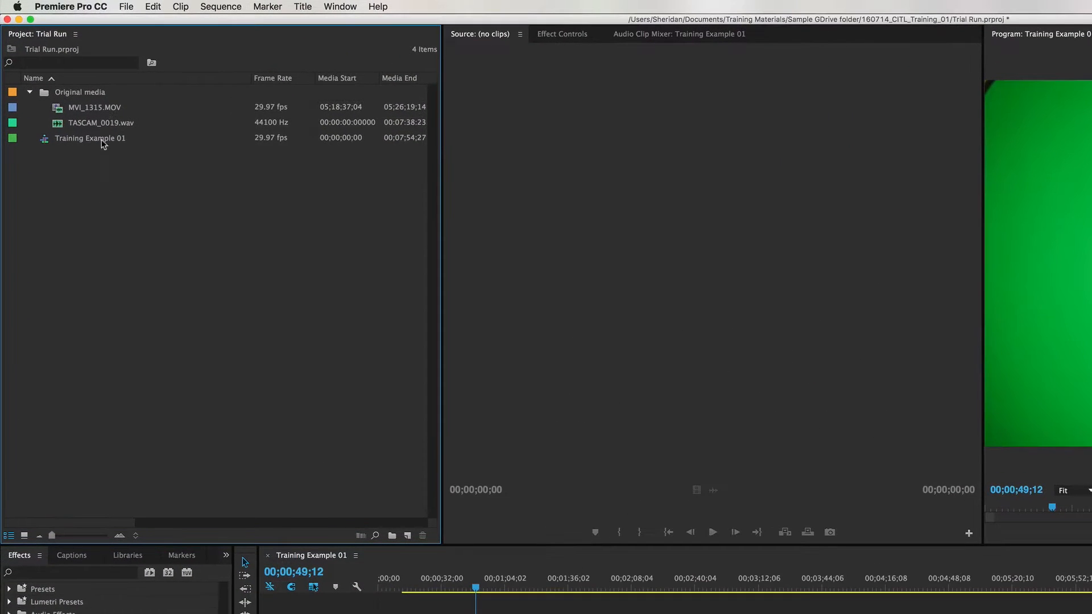
Create a new sequence from the MVI_1315.MOV clip in the Project panel.
click(93, 107)
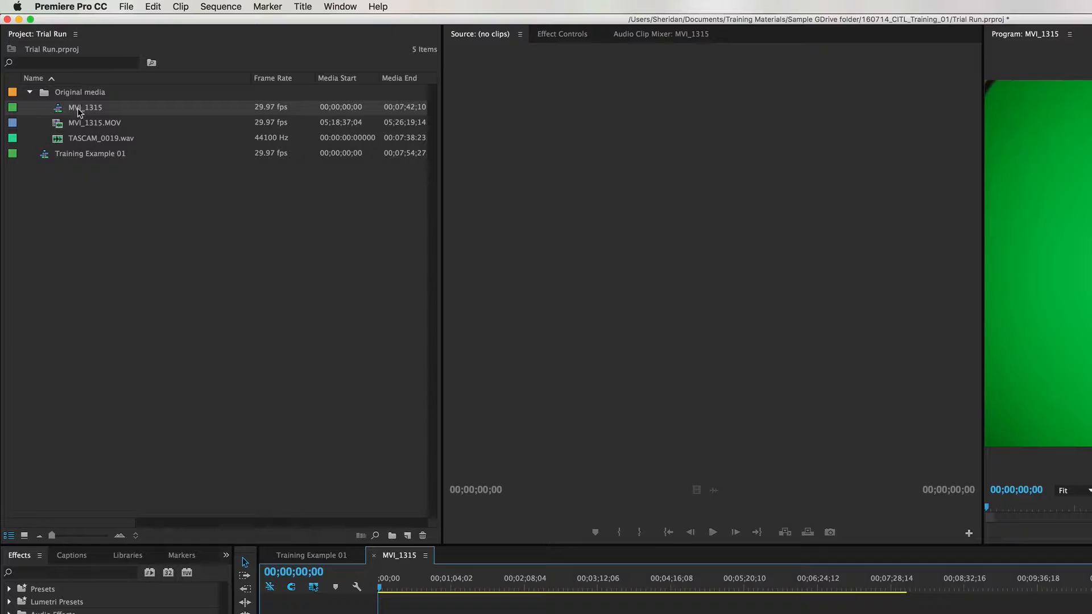
Rename the MVI_1315 sequence to 'a new name', then select it for deletion.
double_click(84, 107)
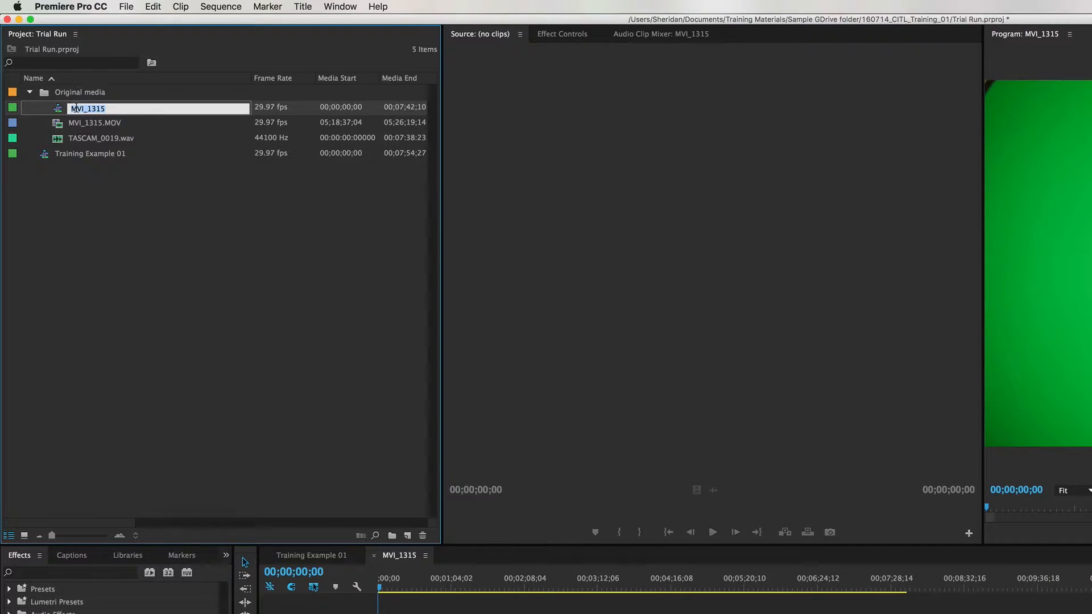
text(a new name)
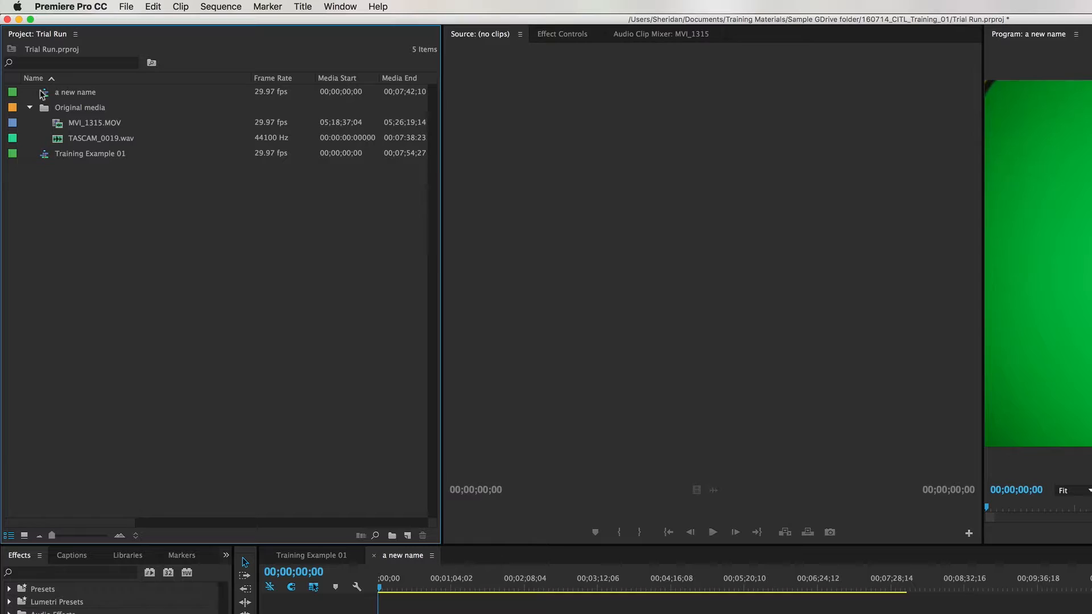
click(74, 91)
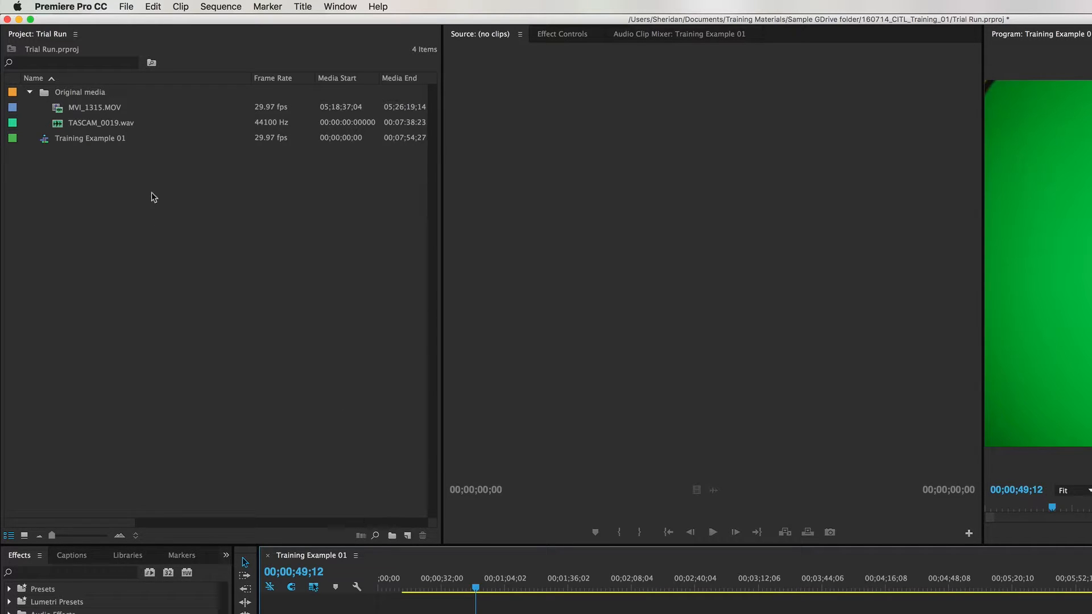
mouse_move(102, 180)
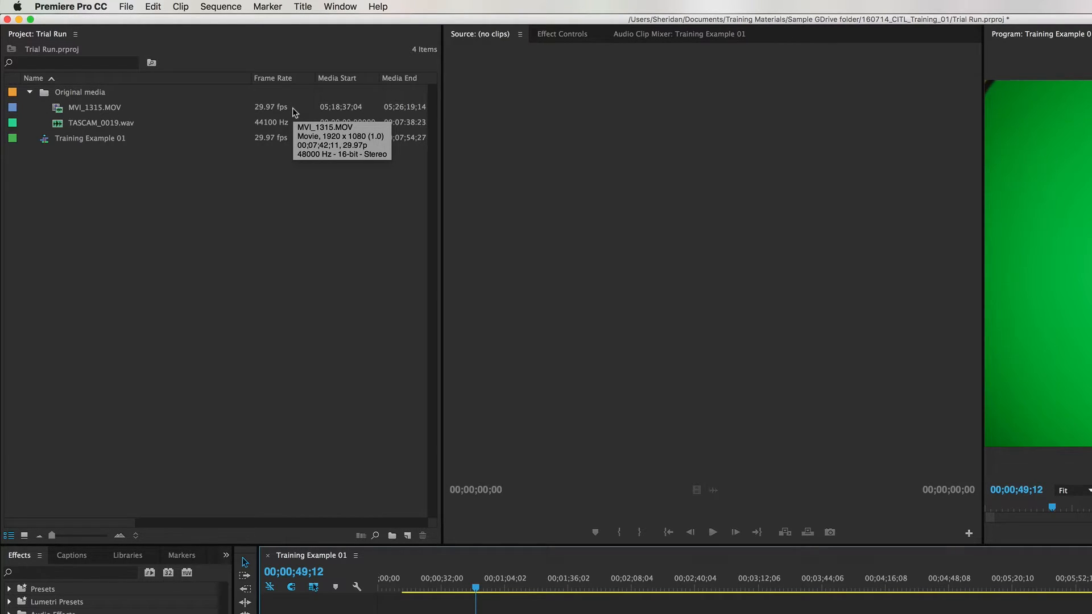
mouse_move(180, 113)
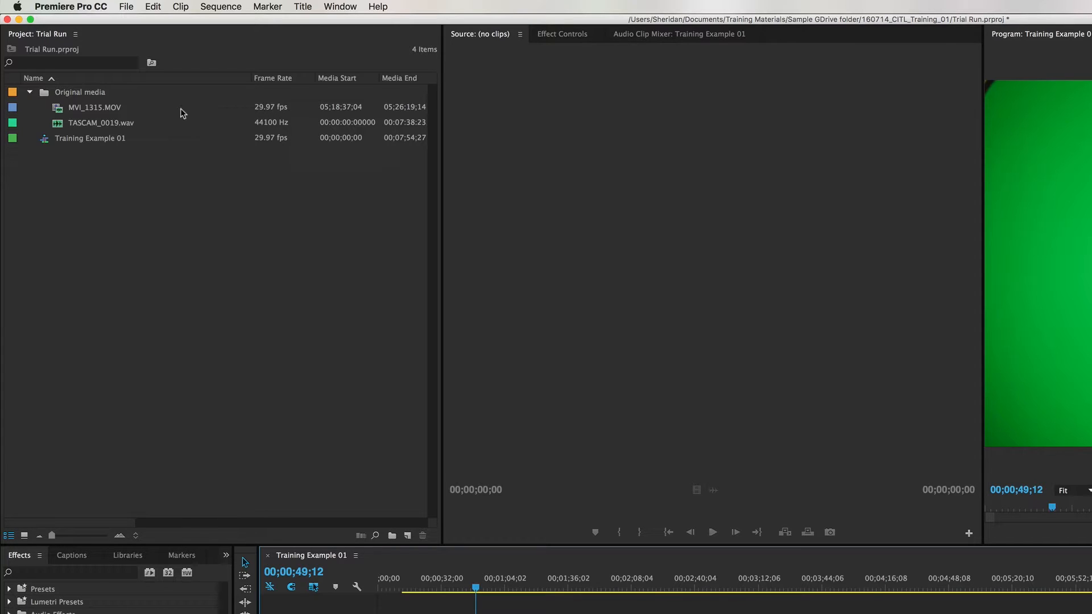
mouse_move(96, 111)
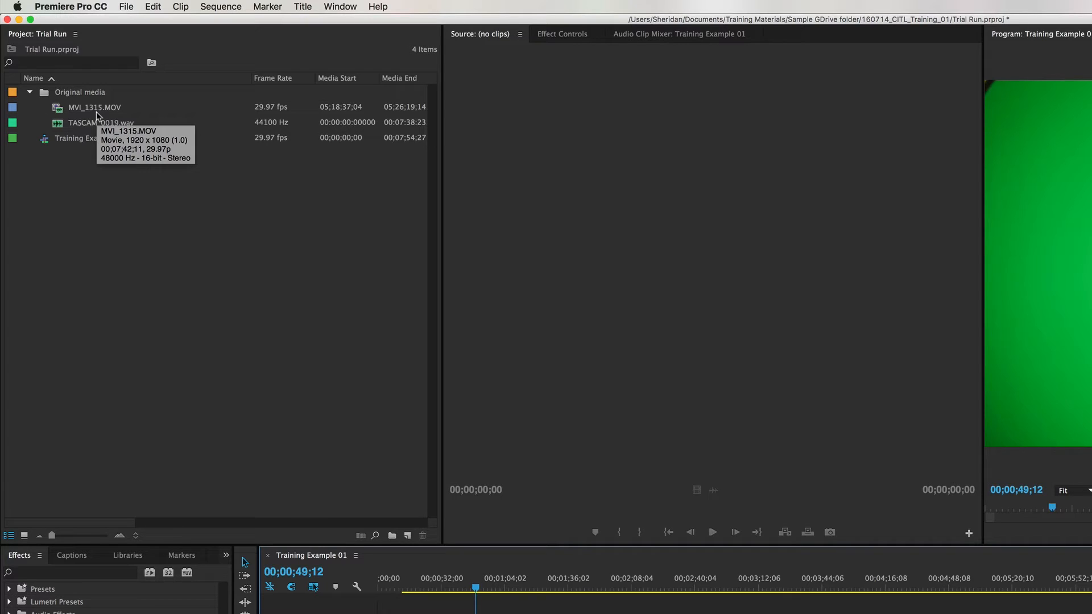
mouse_move(402, 533)
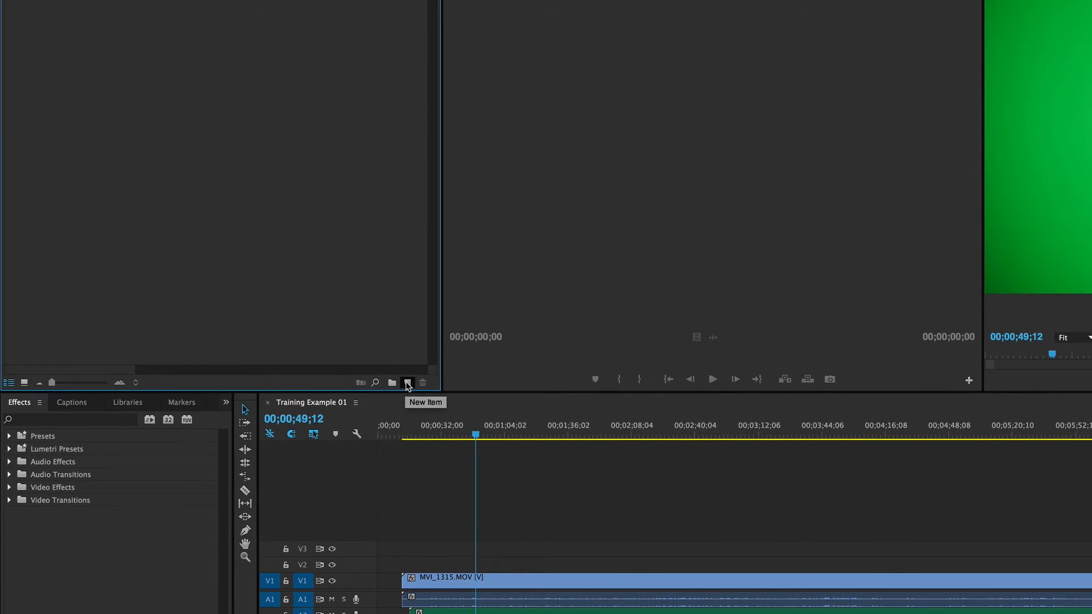
click(126, 7)
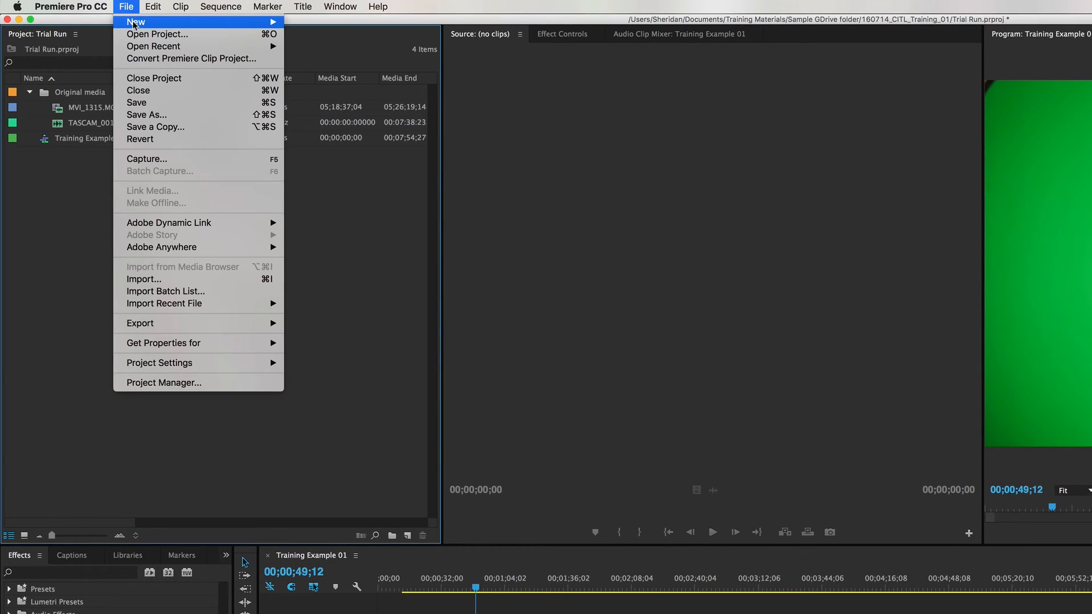
mouse_move(136, 21)
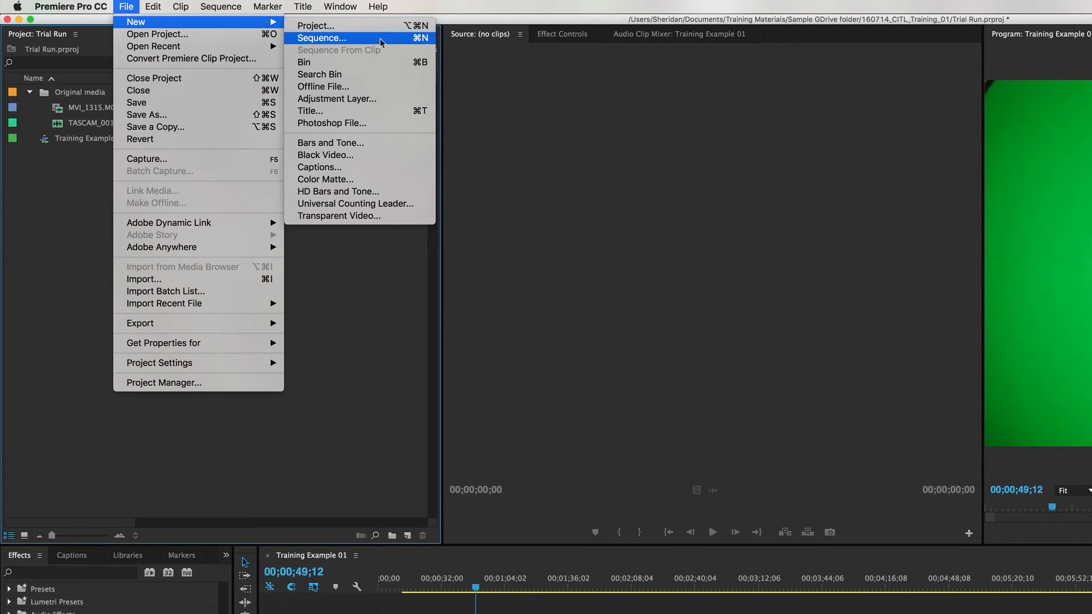
click(321, 39)
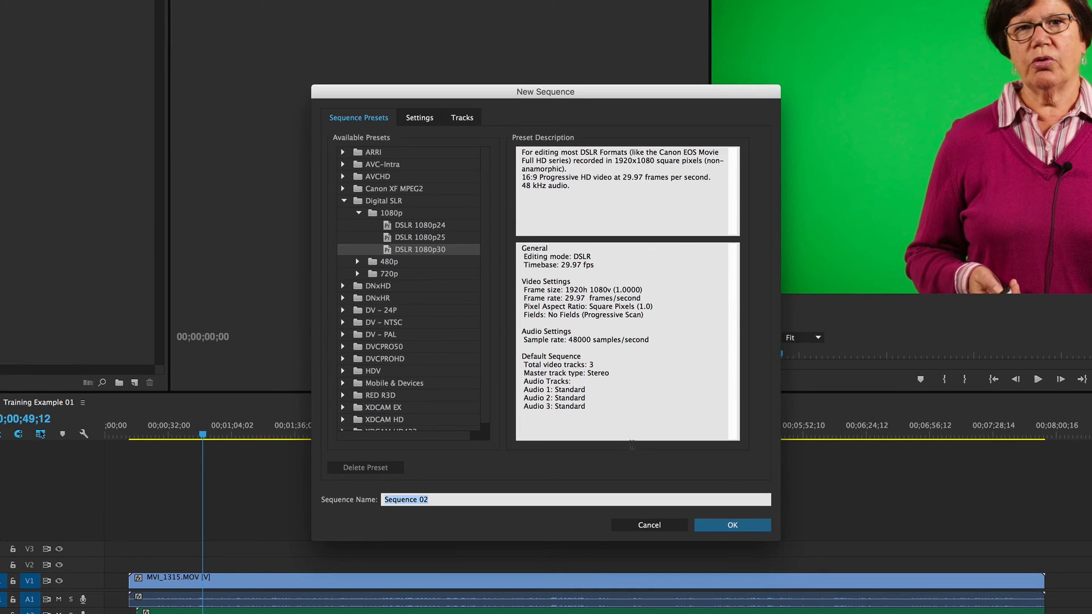
click(648, 525)
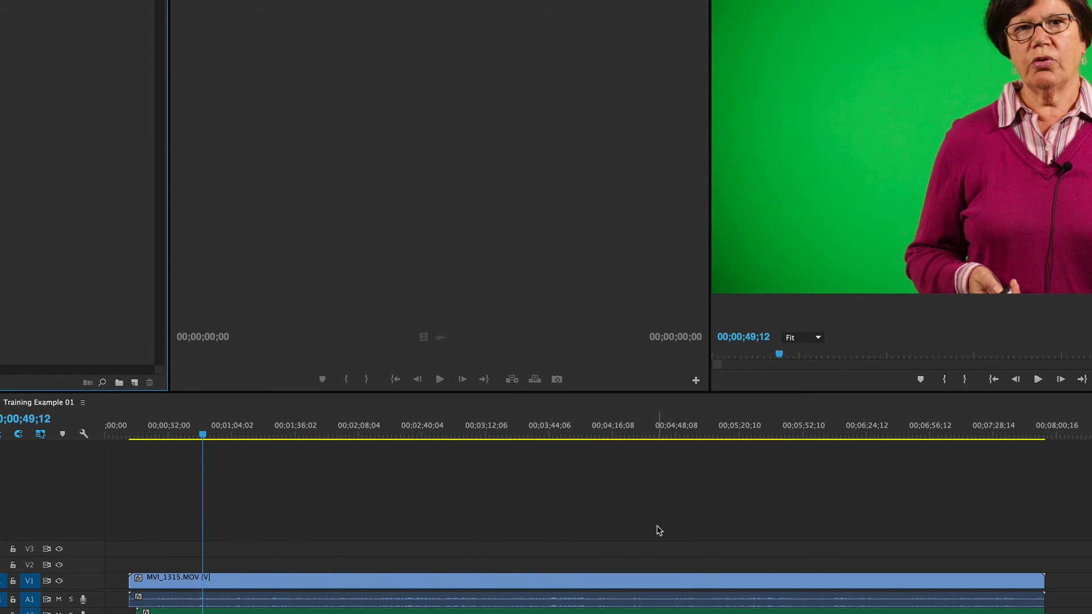